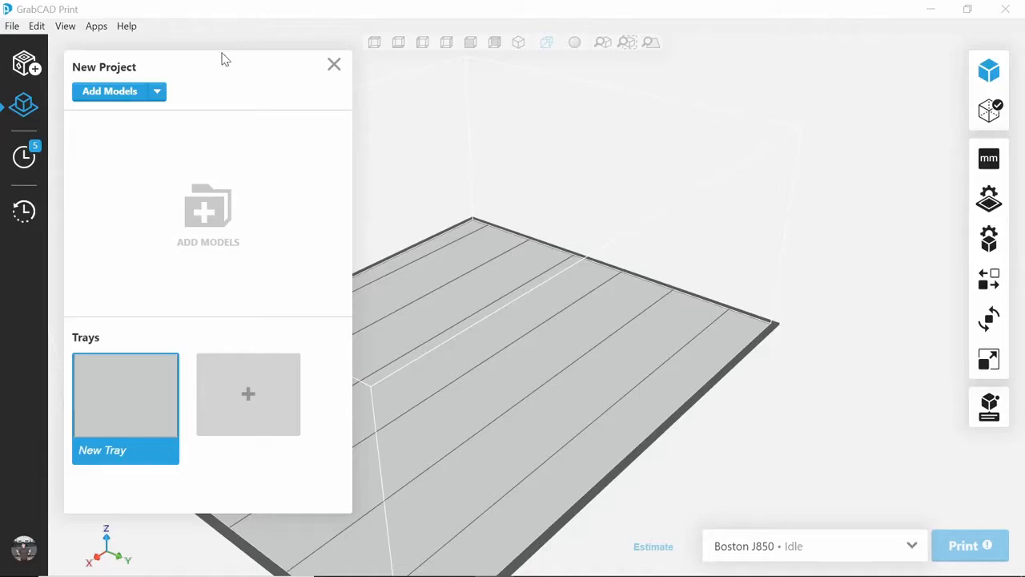
- Switch to SOLIDWORKS and start Save As with the file type set to 3D Manufacturing Format (*.3mf)
key(alt+tab)
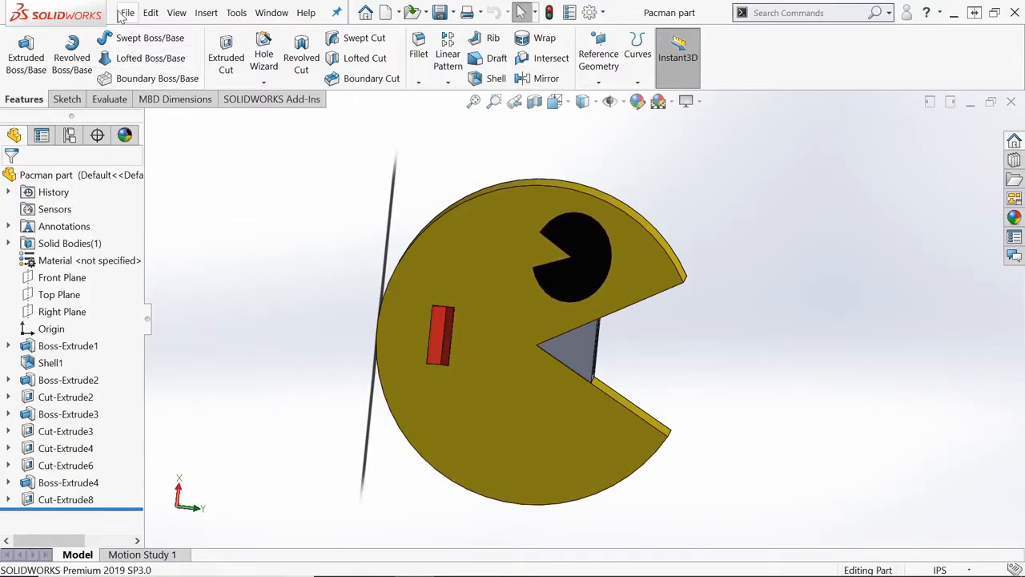
click(127, 13)
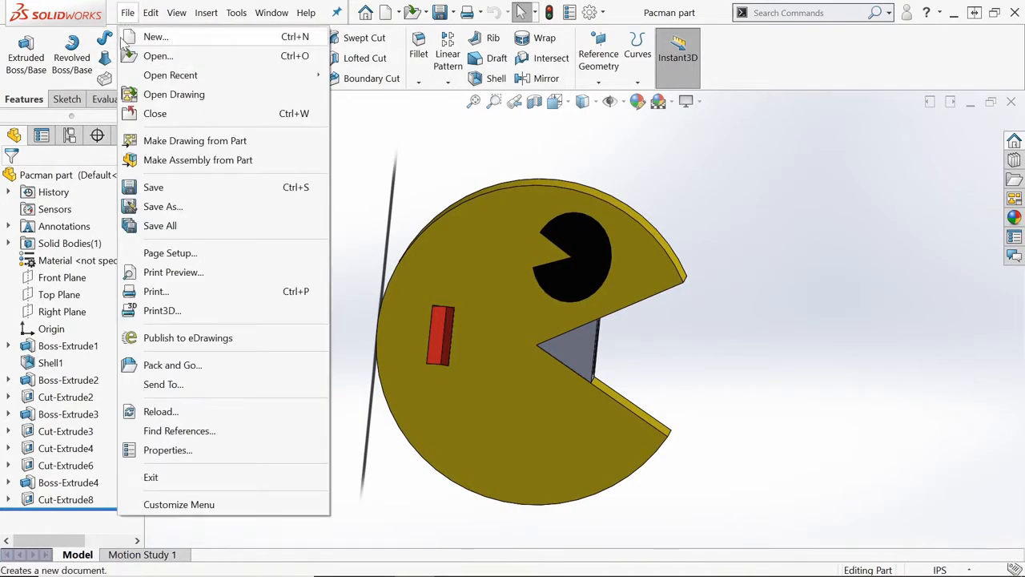
mouse_move(163, 205)
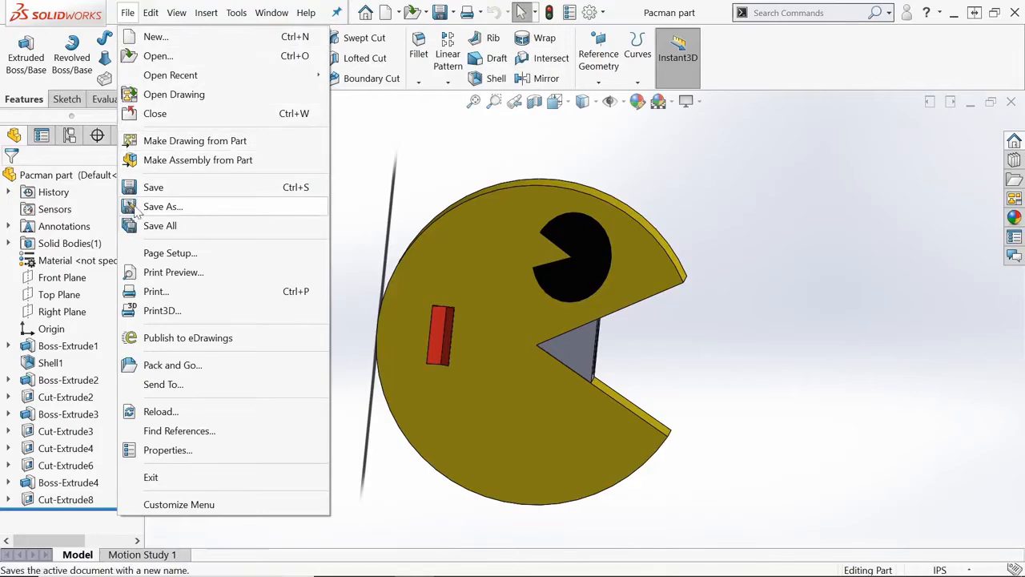
click(163, 205)
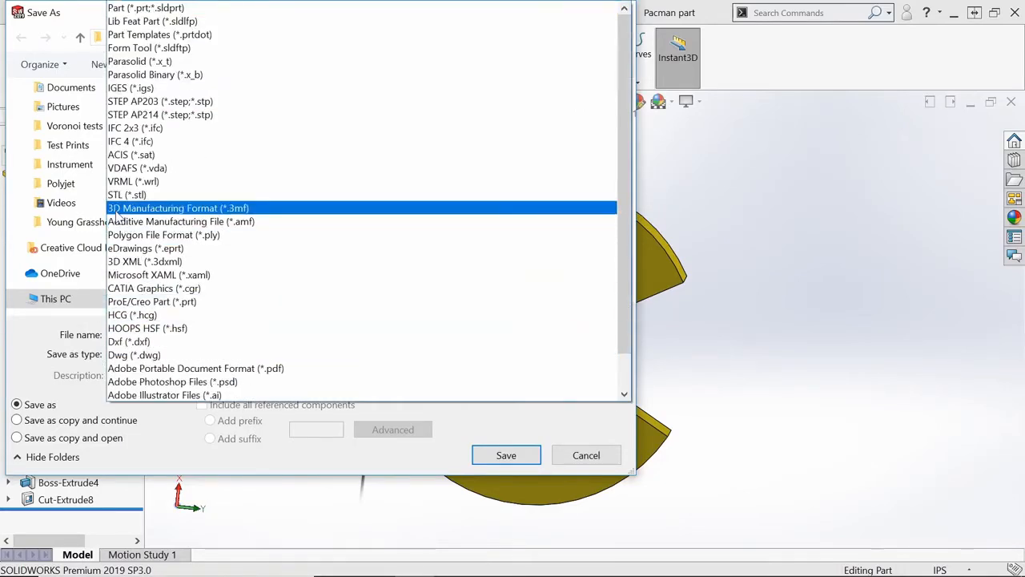
mouse_move(260, 210)
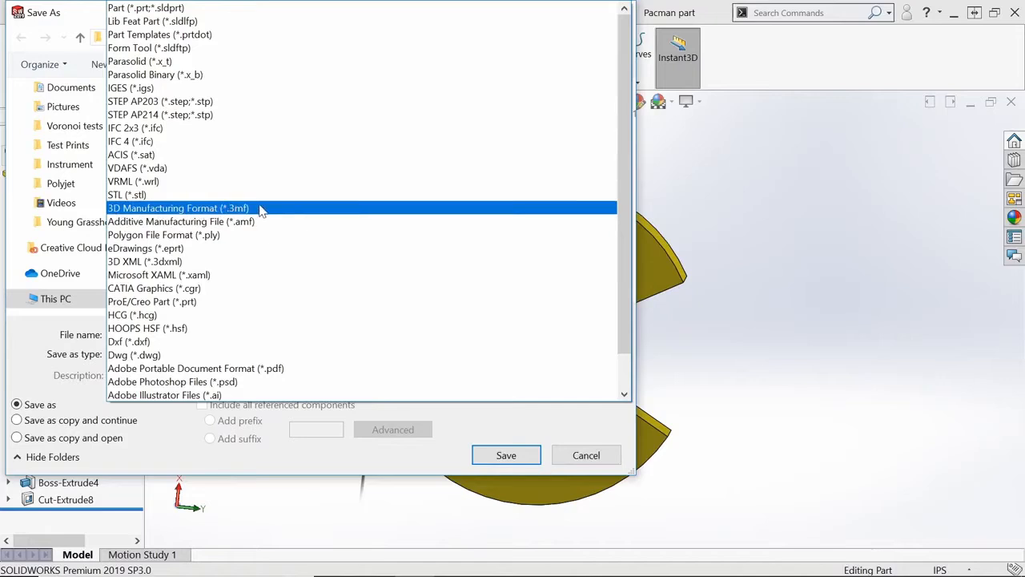
click(178, 209)
text( 3mf)
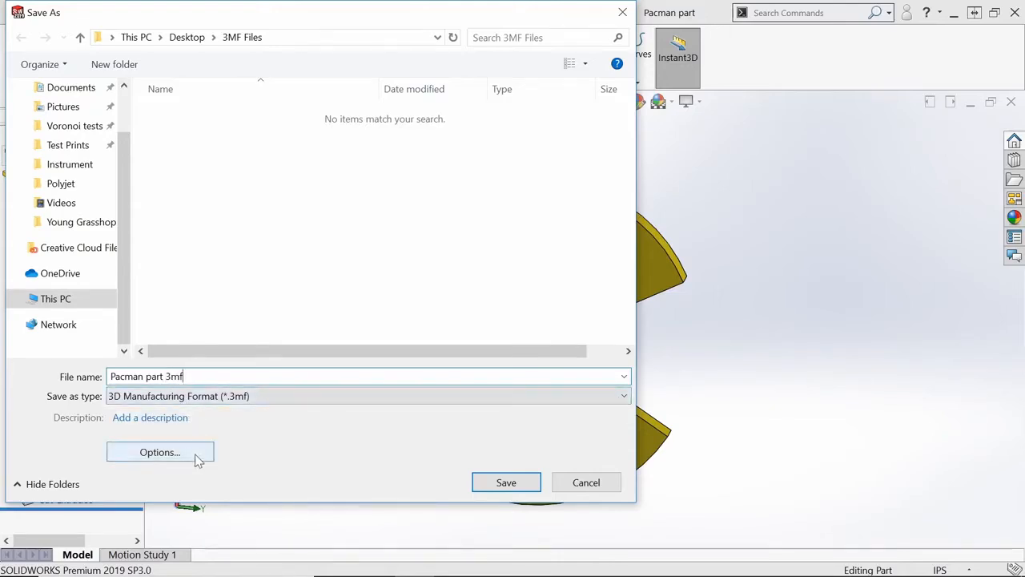
- In the 3MF export options, enable Show 3MF info, Include materials and Include appearances, then confirm
click(160, 451)
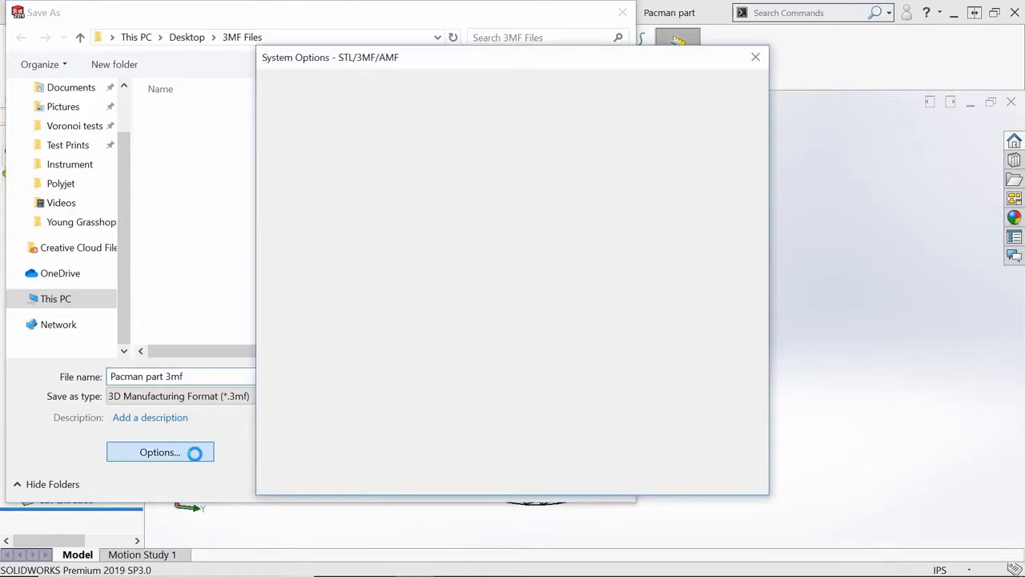
click(160, 451)
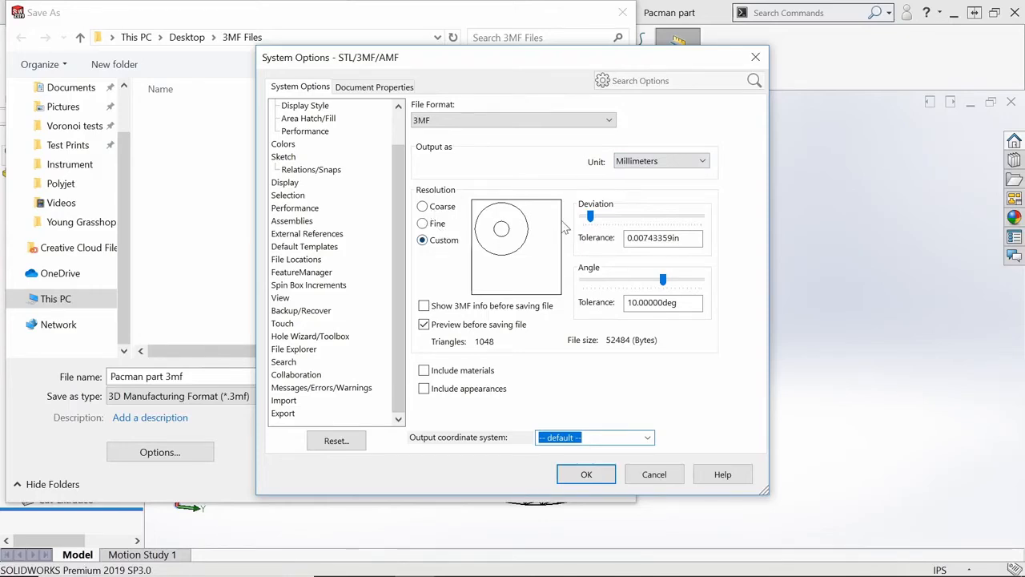
mouse_move(537, 296)
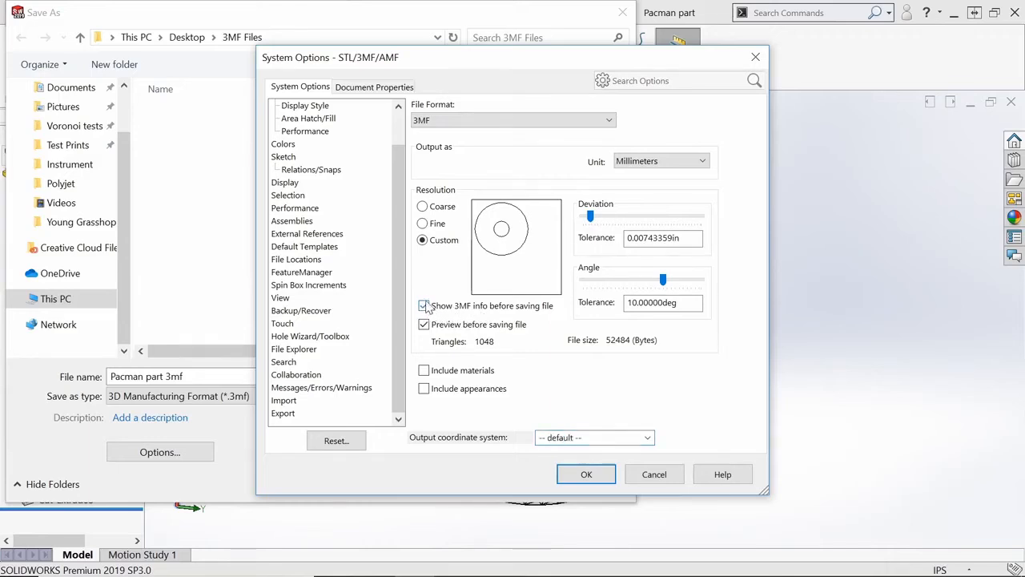
click(423, 305)
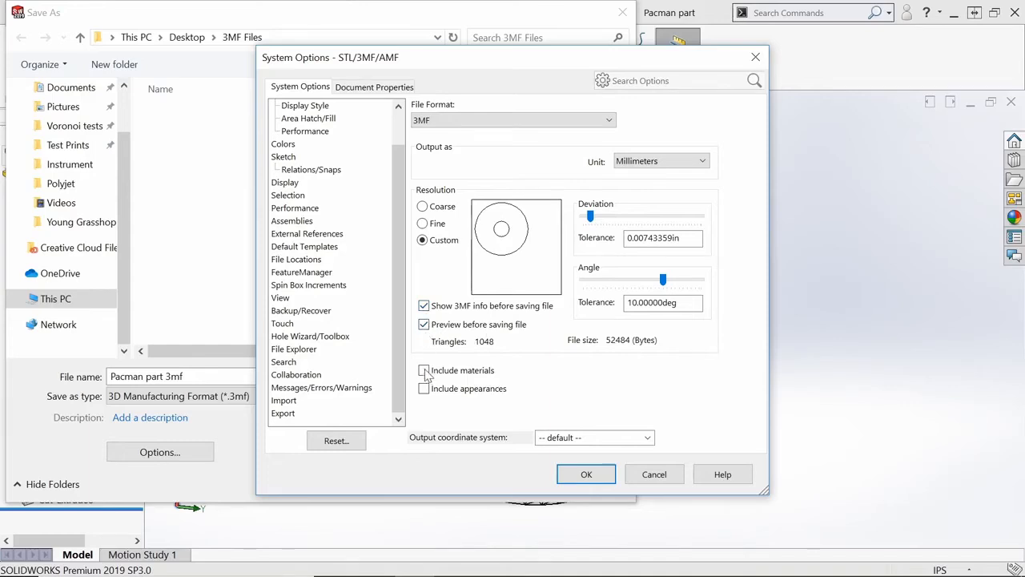
click(423, 371)
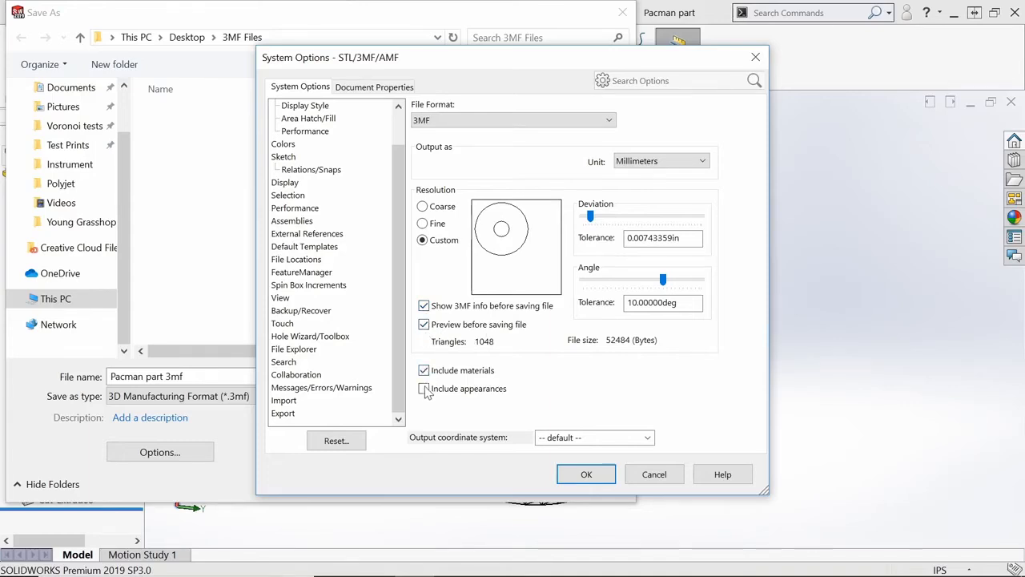
click(423, 390)
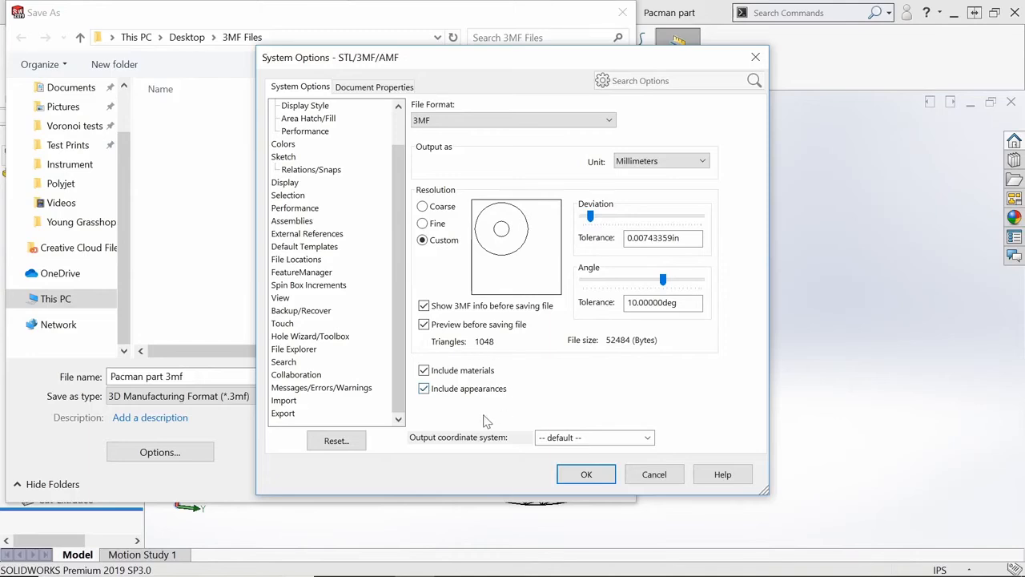
mouse_move(484, 419)
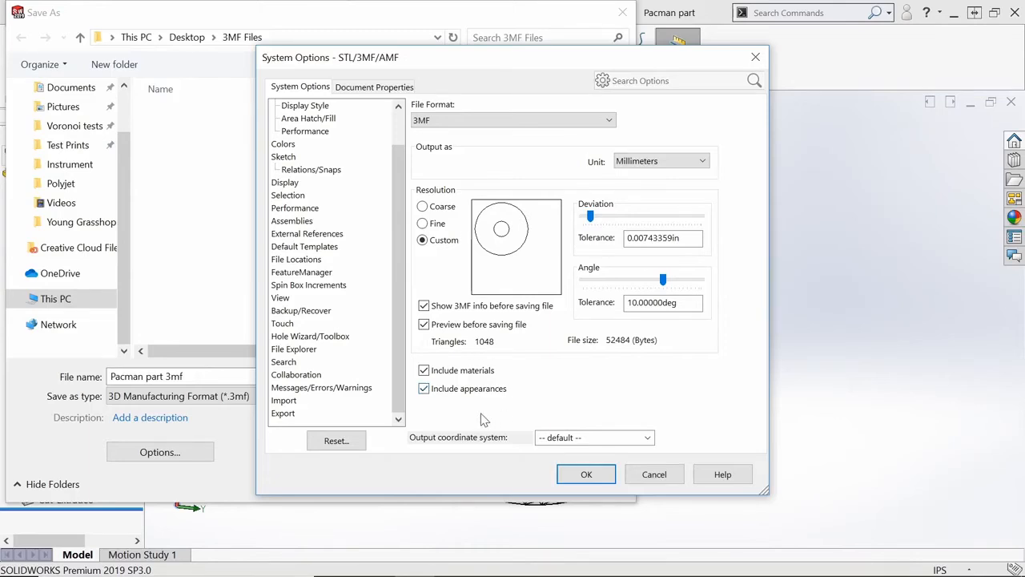
mouse_move(484, 423)
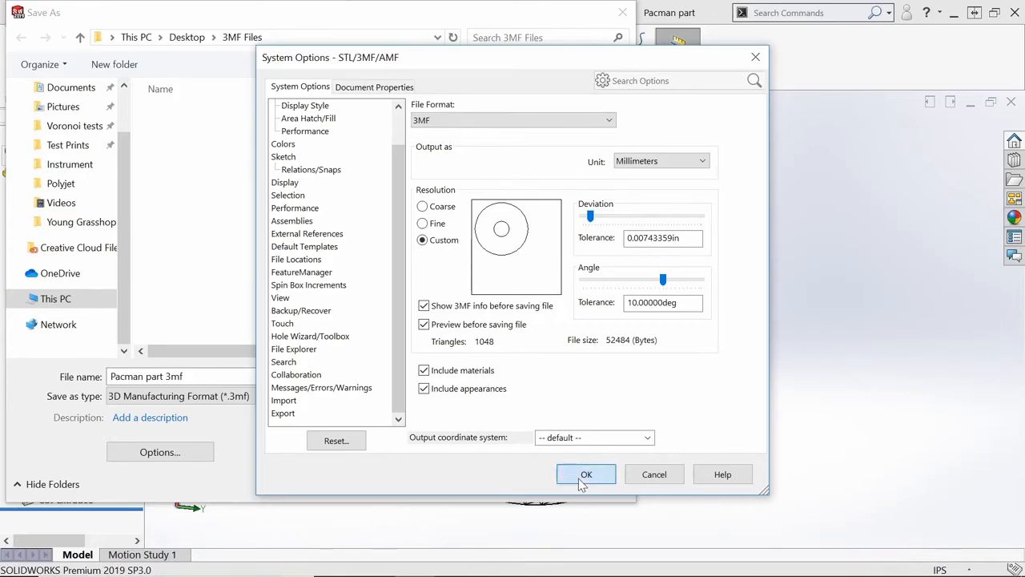
click(587, 474)
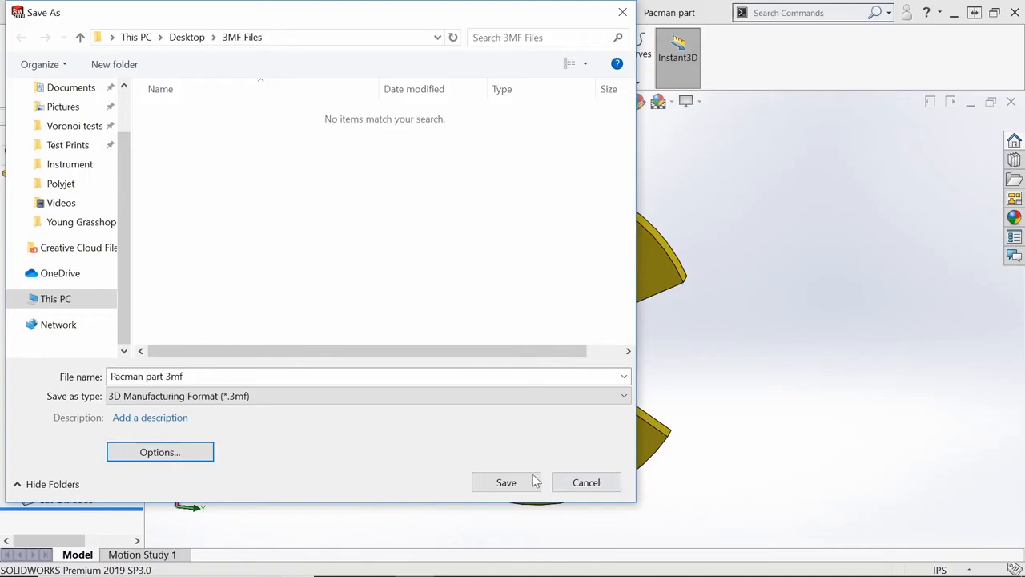
- Save the 3MF, then in GrabCAD Print's Add Models dialog compare file sizes and select Pacman part 3mf
click(507, 481)
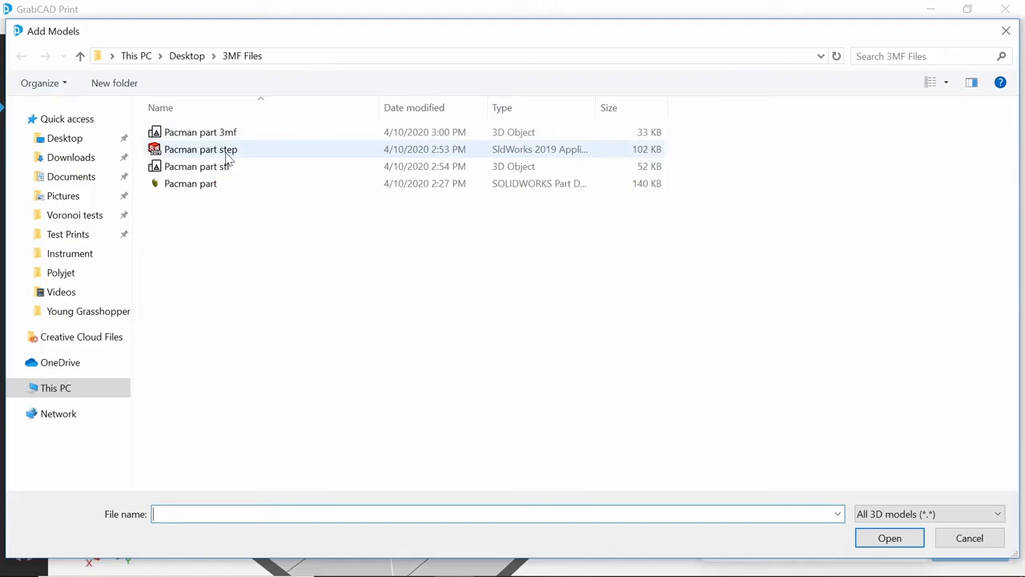
click(200, 165)
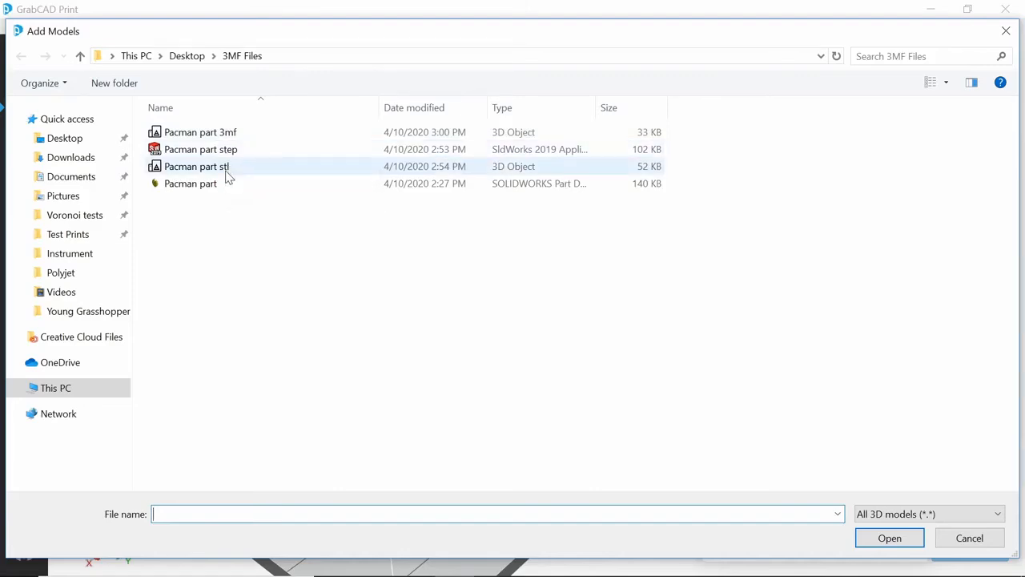
click(190, 182)
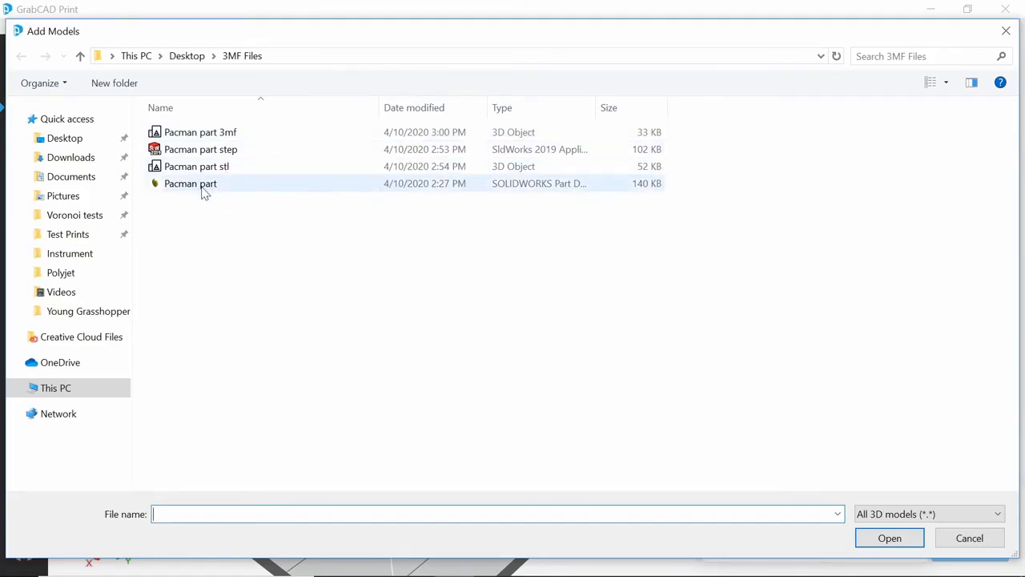
mouse_move(190, 183)
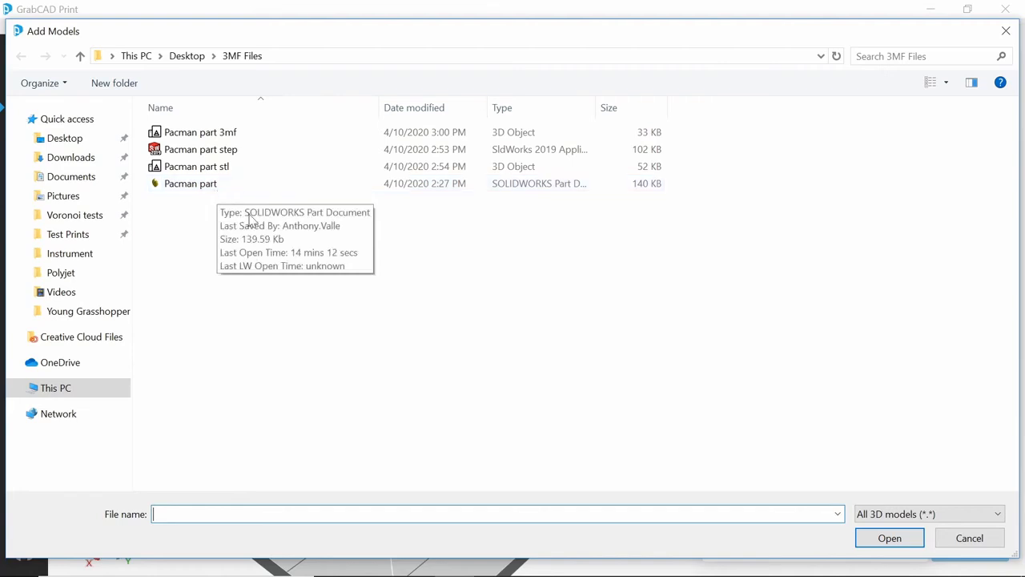
mouse_move(654, 269)
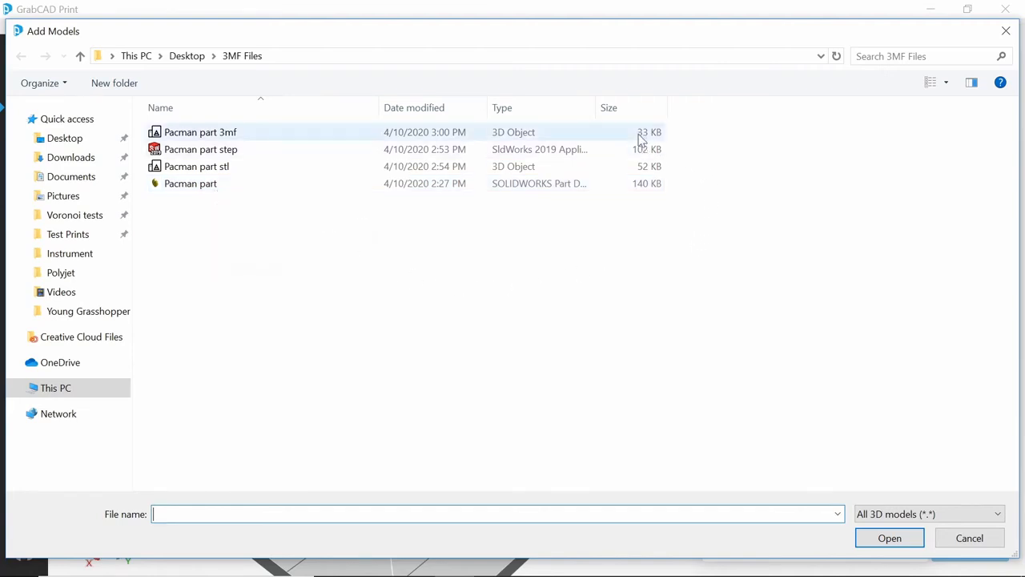
click(201, 149)
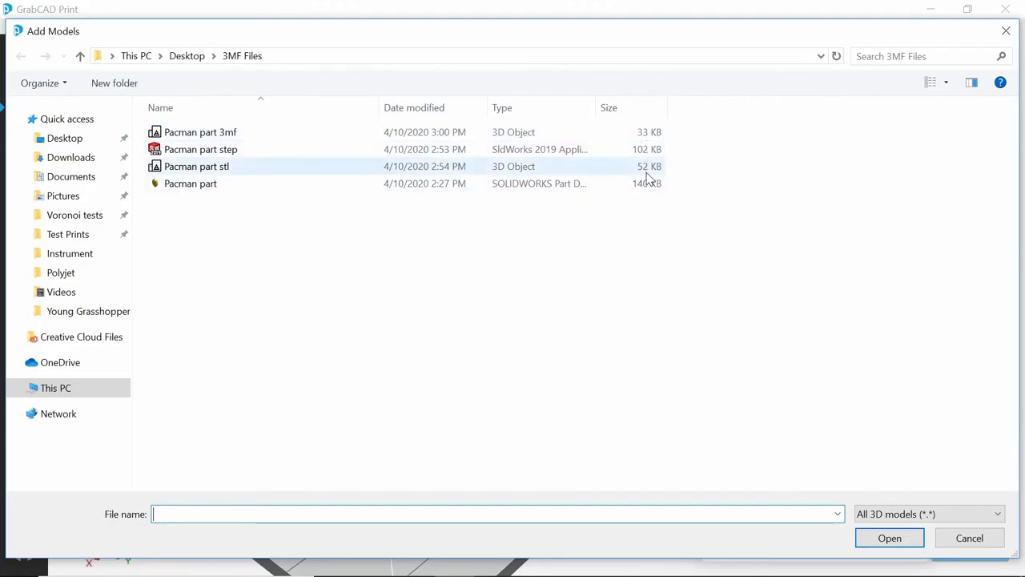
click(200, 131)
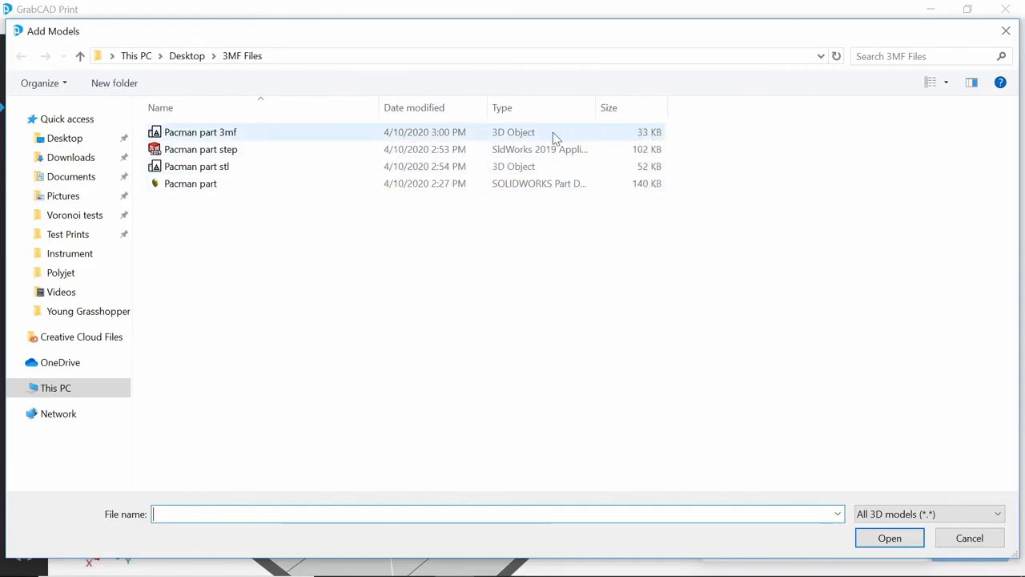
click(200, 132)
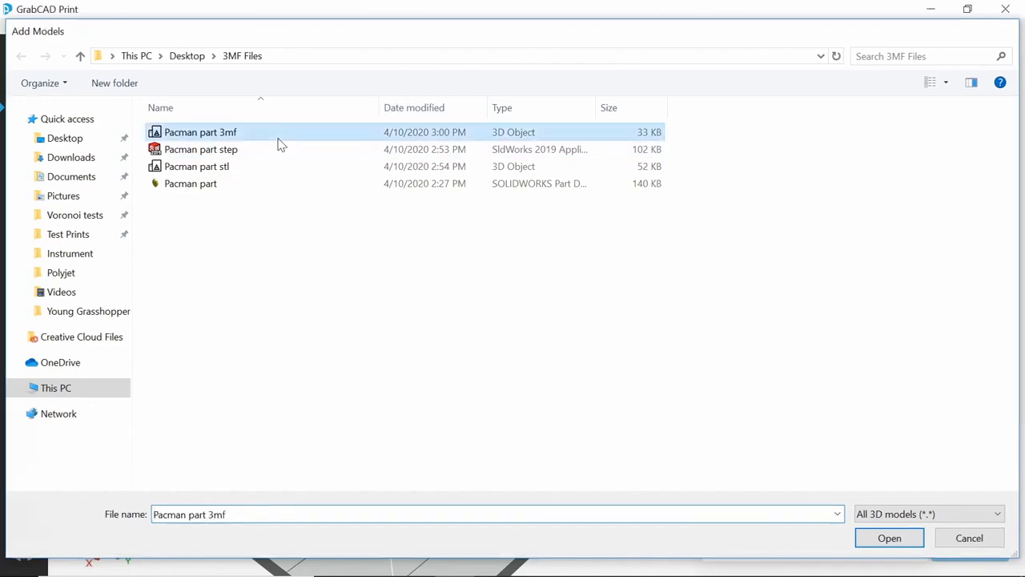
- Load the Pacman model onto the tray and rotate it via Orient Y/Z steps so its face points up
click(889, 538)
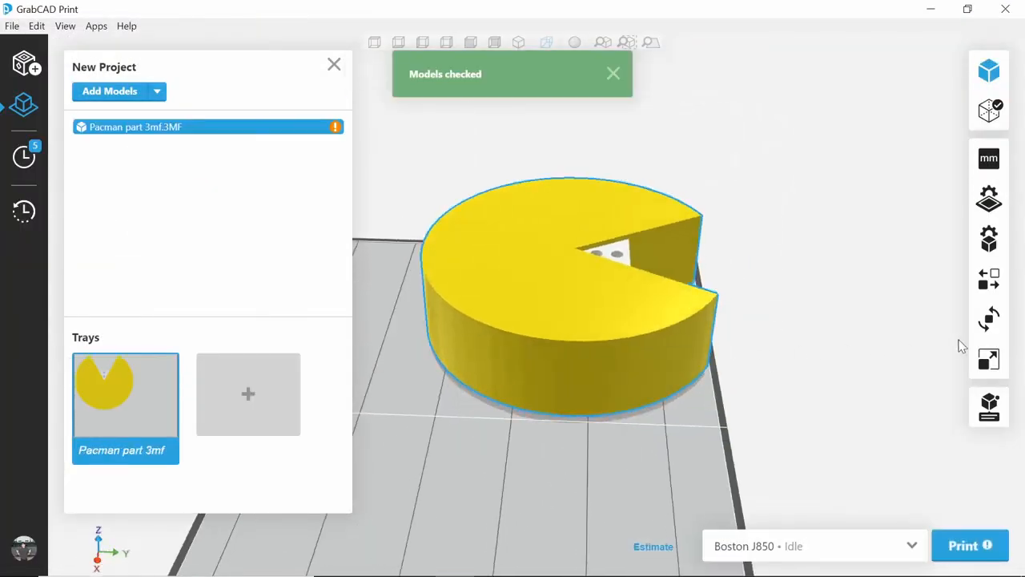
click(989, 317)
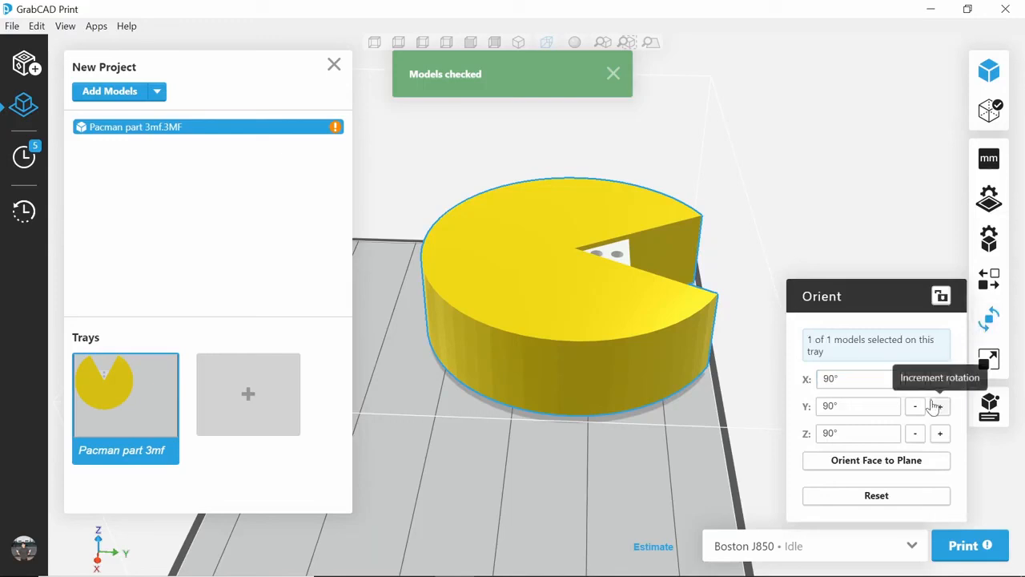
click(915, 433)
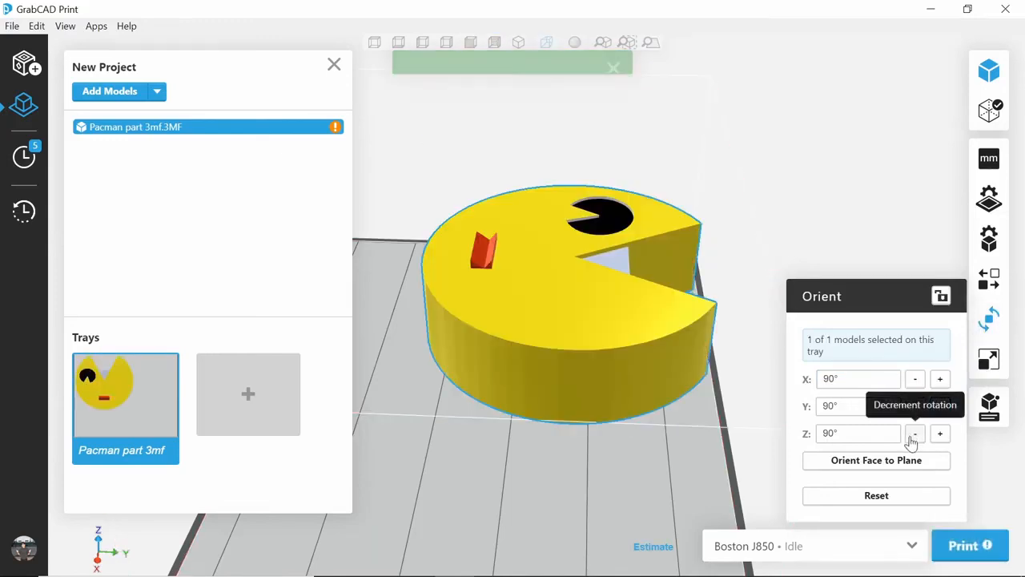
click(914, 433)
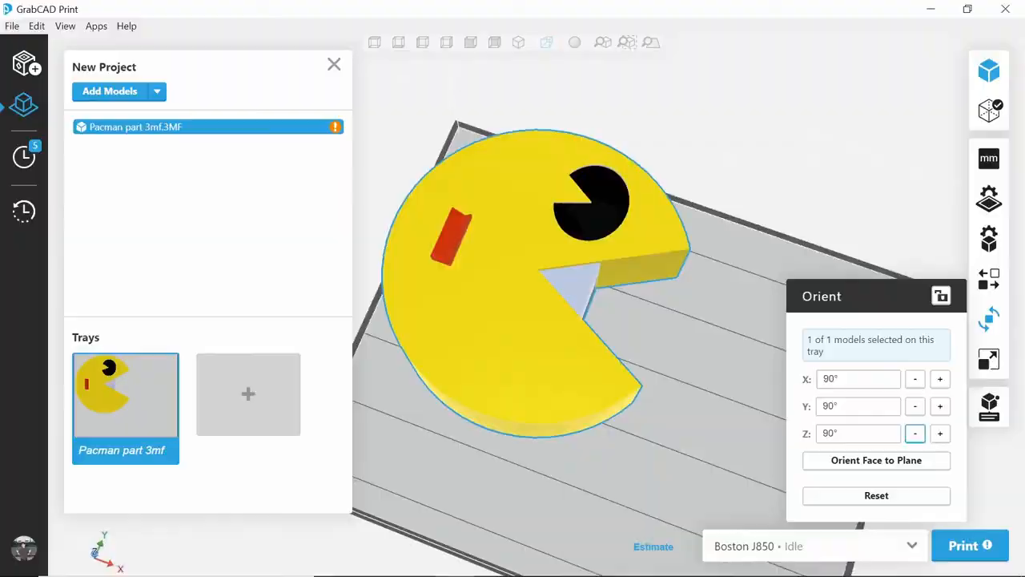